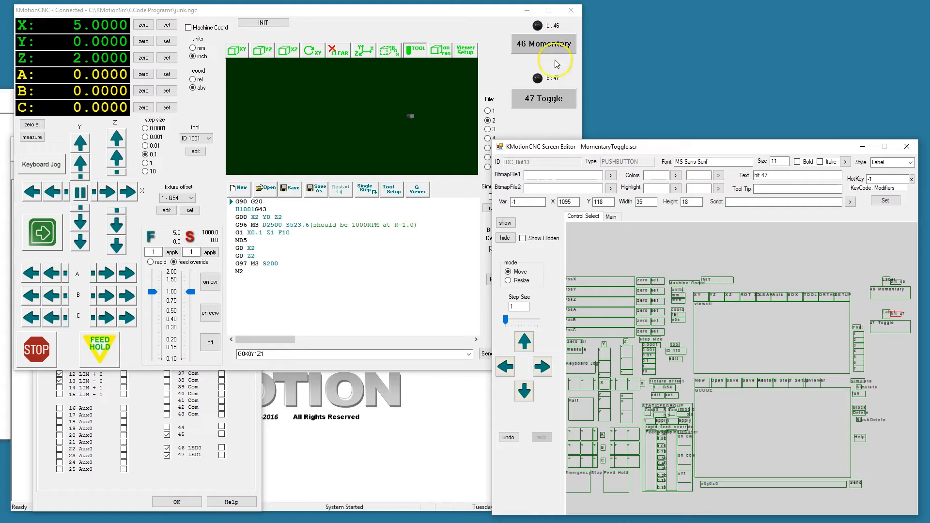
Step: Show the Main settings for MomentaryToggle.scr, sized 1176 by 733, in the Screen Editor
left_click(542, 98)
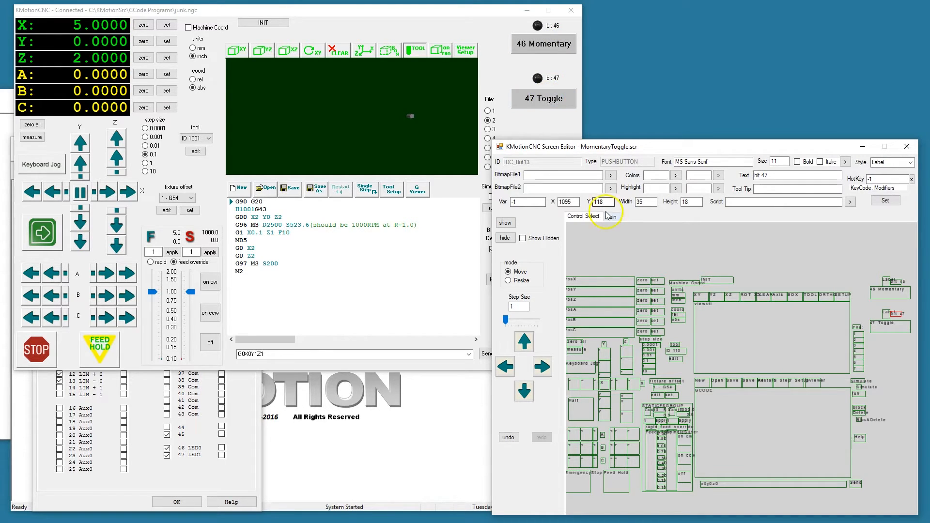
left_click(614, 217)
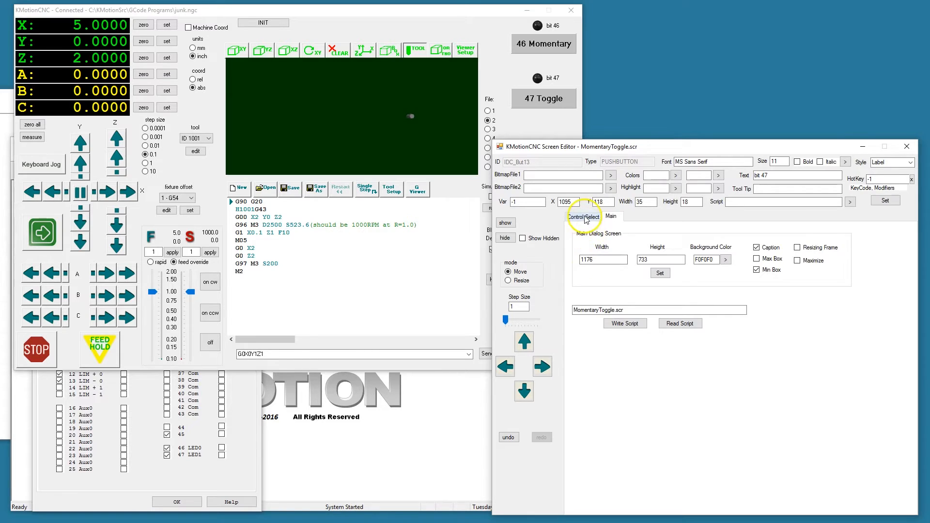
Step: Verify 46 Momentary and 47 Toggle drive bits 46 and 47, then bring KMotionCNC forward
left_click(582, 216)
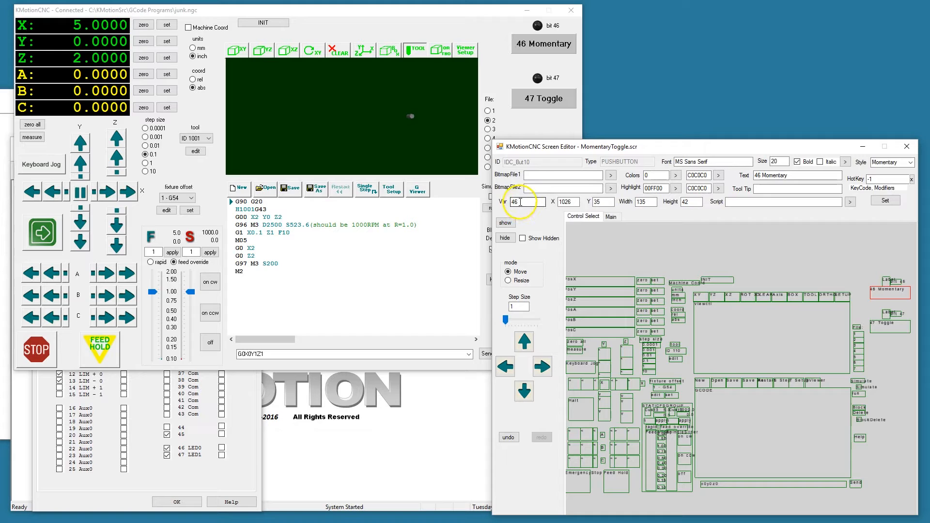
left_click(543, 98)
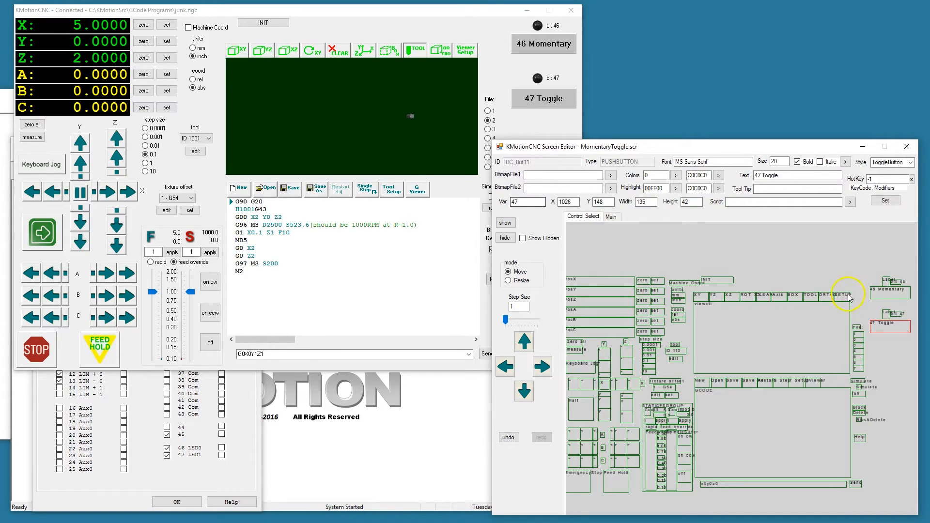
left_click(888, 282)
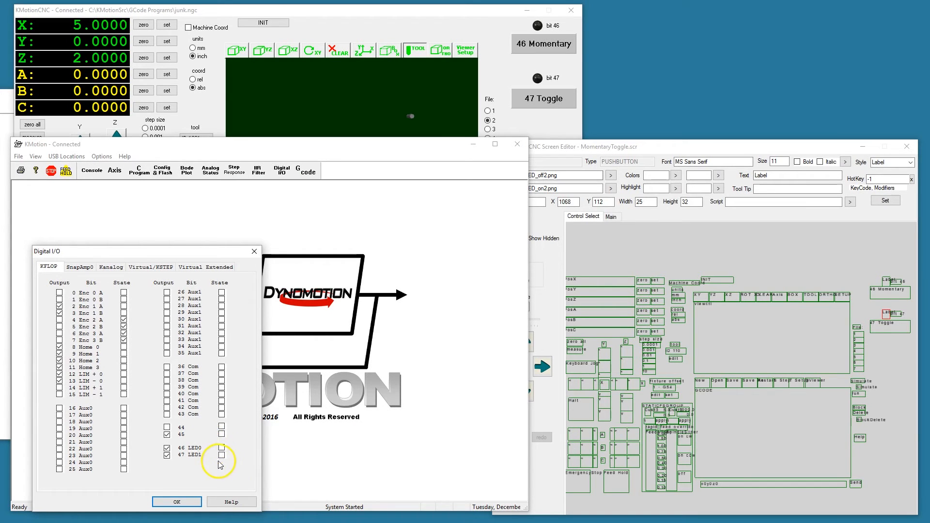
left_click(220, 455)
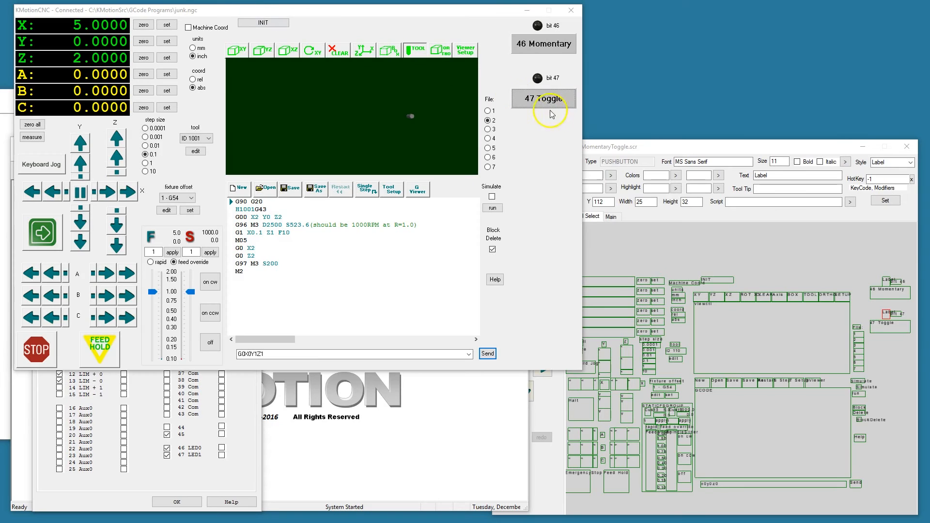
Step: Flash the bit 46 LED twice with 46 Momentary, then latch bit 47 on with 47 Toggle
left_click(543, 43)
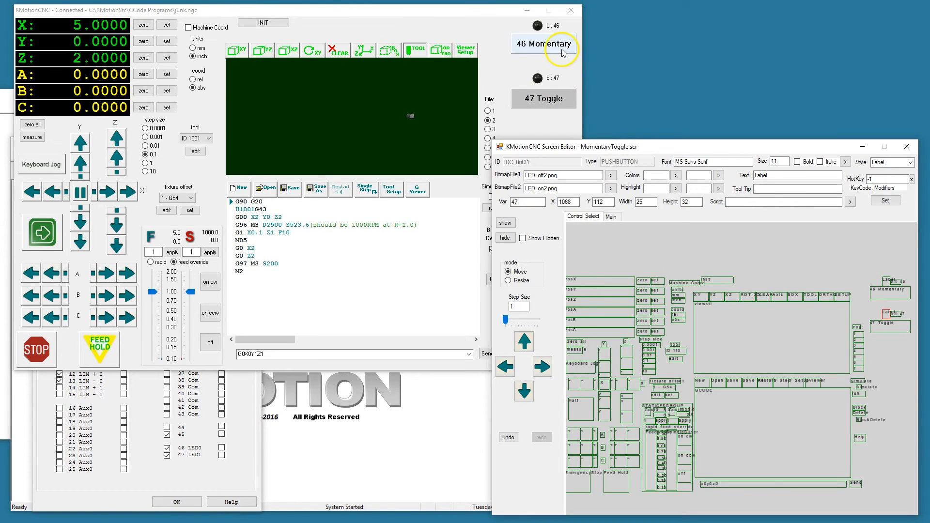
left_click(543, 43)
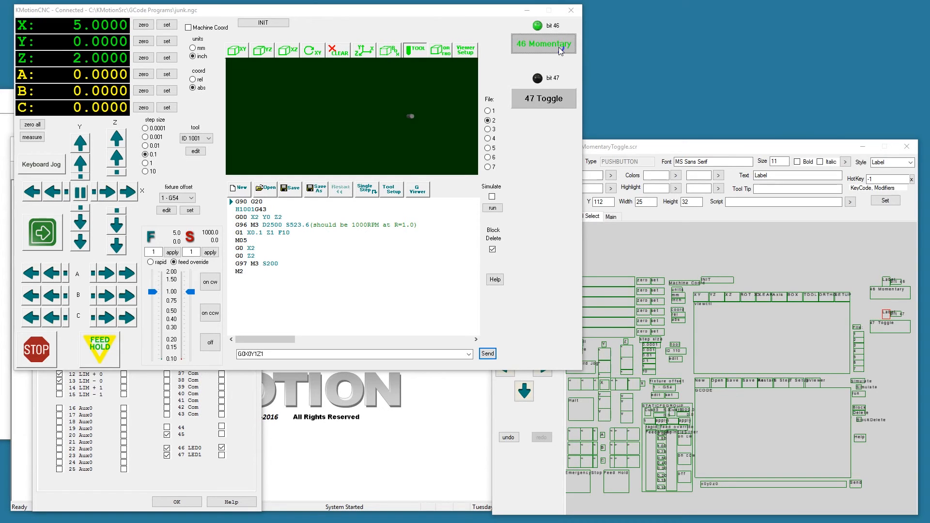
left_click(542, 43)
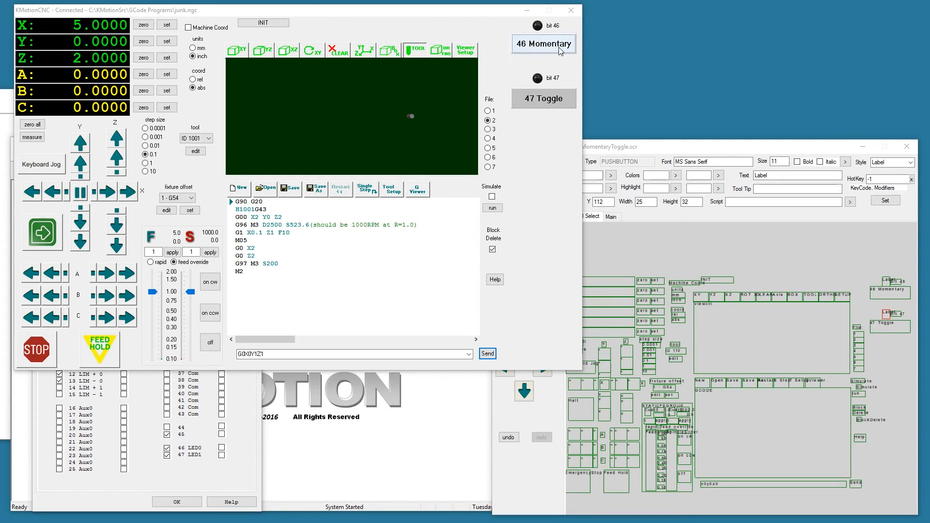
left_click(543, 44)
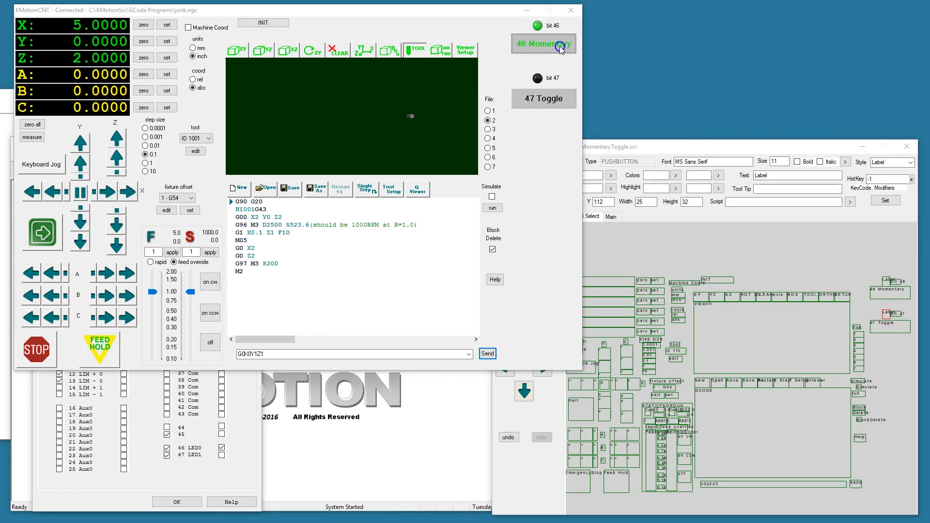
left_click(542, 43)
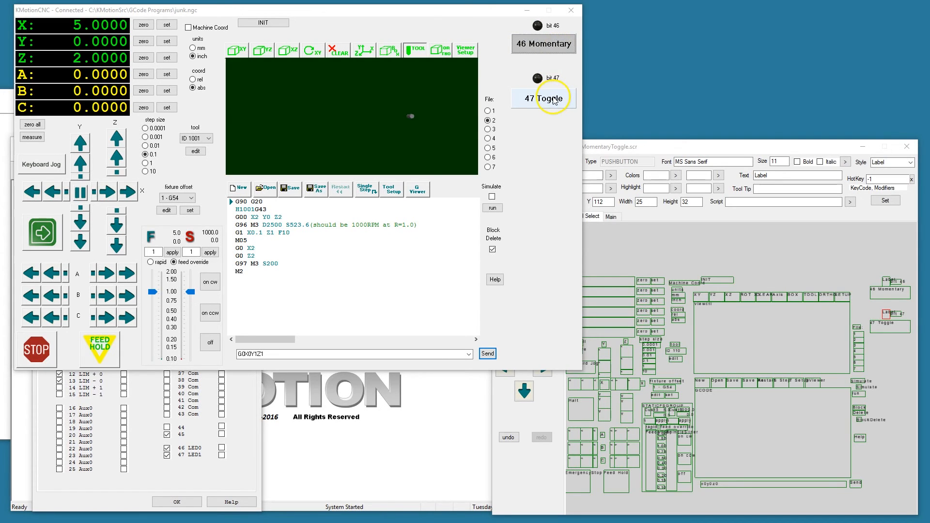
left_click(543, 98)
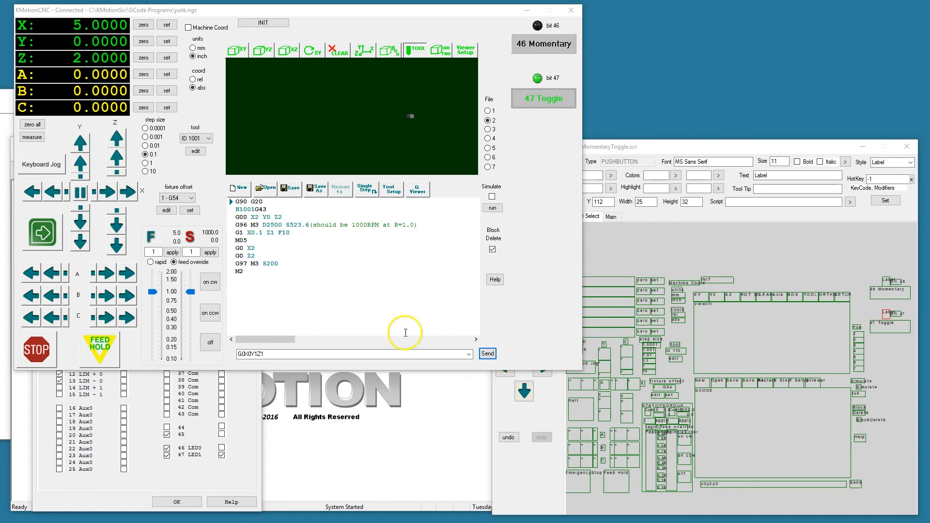